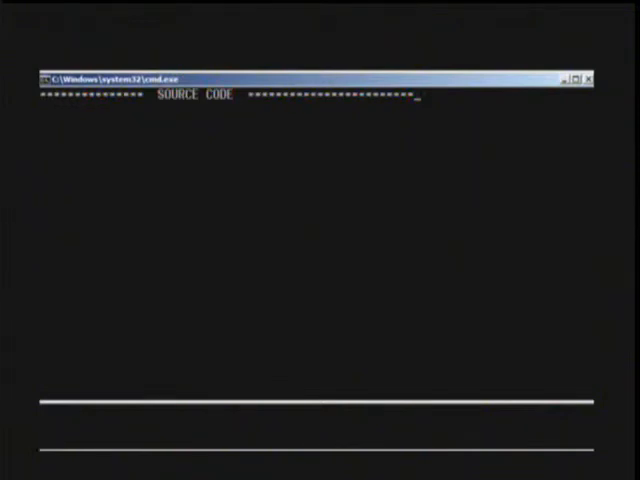
pyautogui.write('PROGRAM PrSaShow')
pyautogui.click(316, 158)
pyautogui.write('G_PrimeStora')
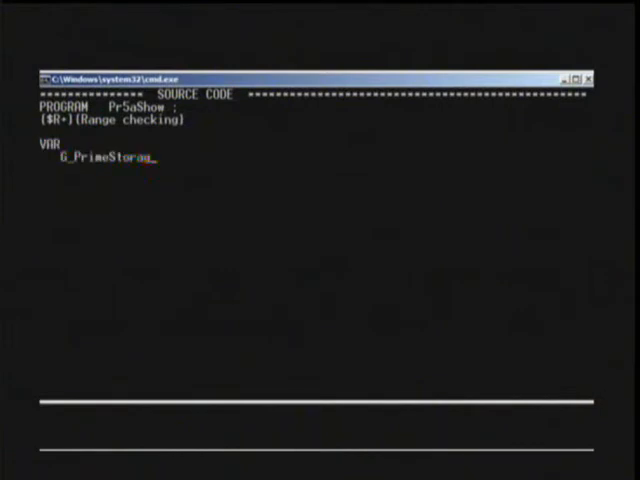
pyautogui.write('ge : Array[0 .. (1000-1) div 2] of Boolean ;')
pyautogui.write('G_jStorage')
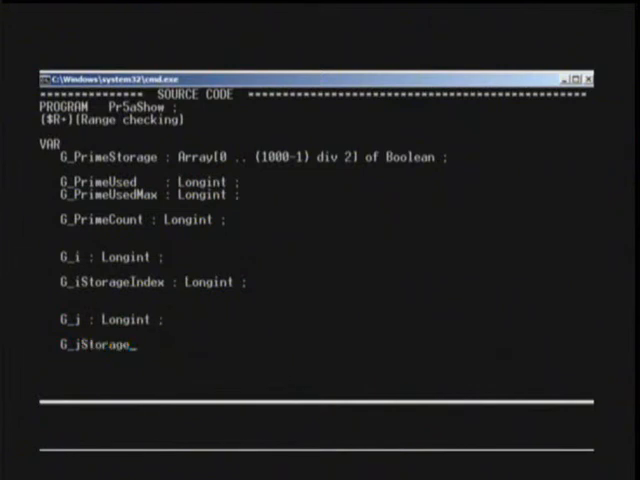
pyautogui.write('Index : Longint ;')
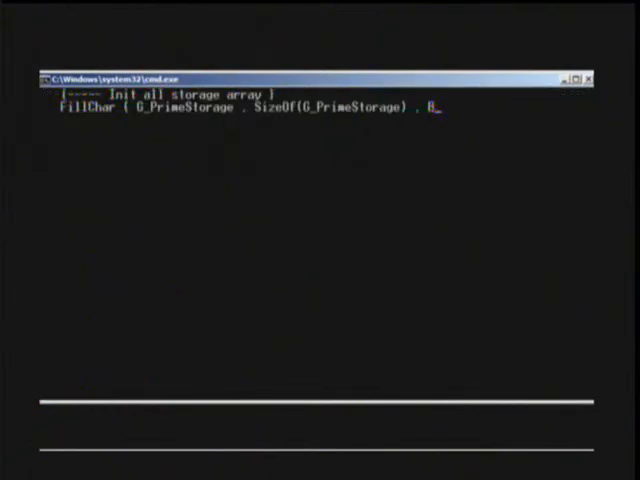
pyautogui.write('yte(TRUE) );')
pyautogui.write('INC (')
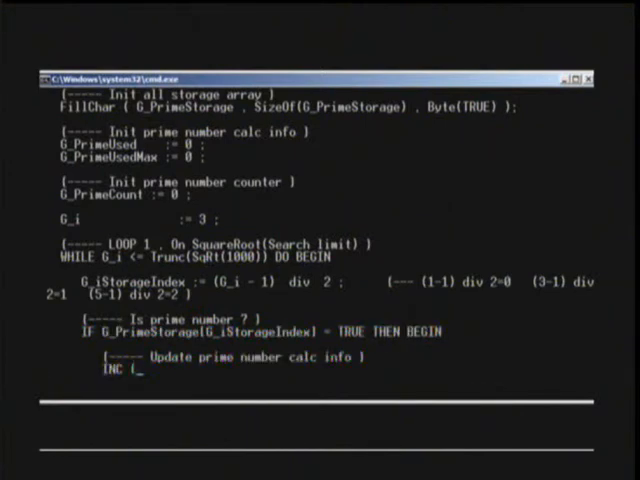
pyautogui.write('G_PrimeUsed );')
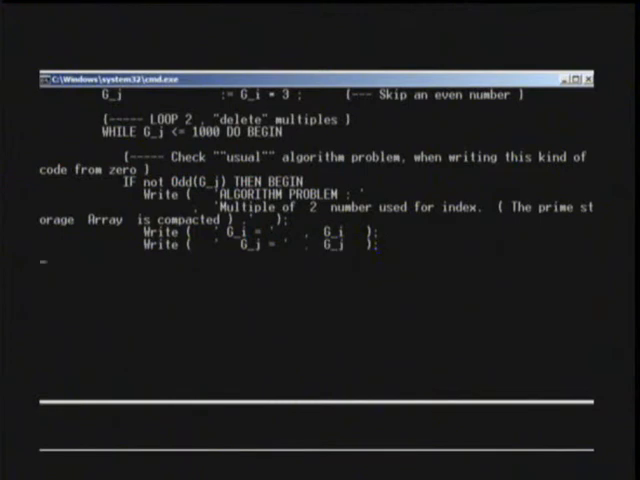
pyautogui.write('{----- Trying to find a  G_i')
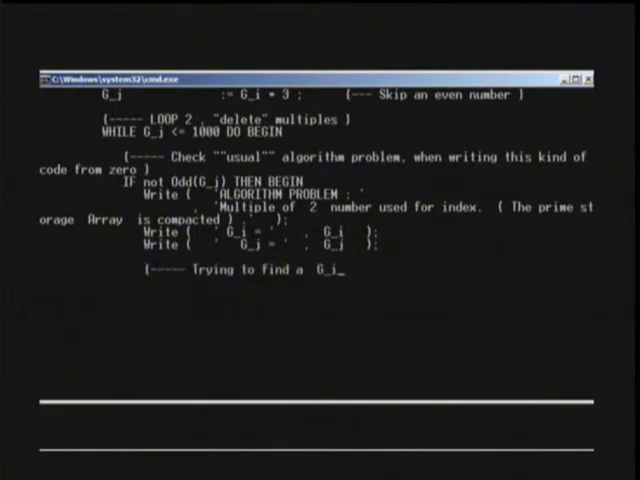
pyautogui.write('multiple')
pyautogui.write('G_jStorageIndex                  := (G_j - 1) ')
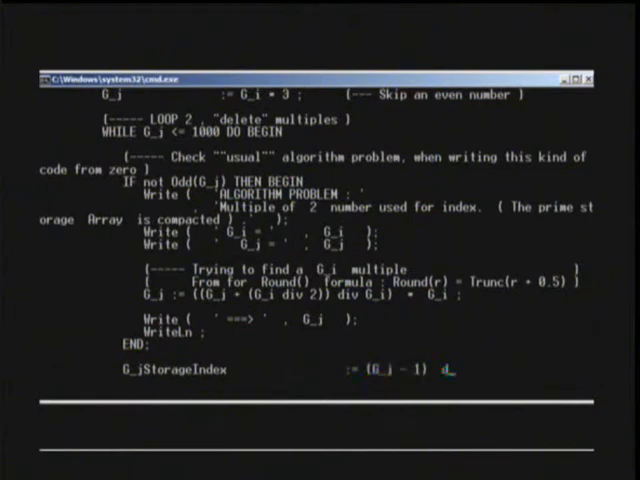
pyautogui.write('div 2 ;')
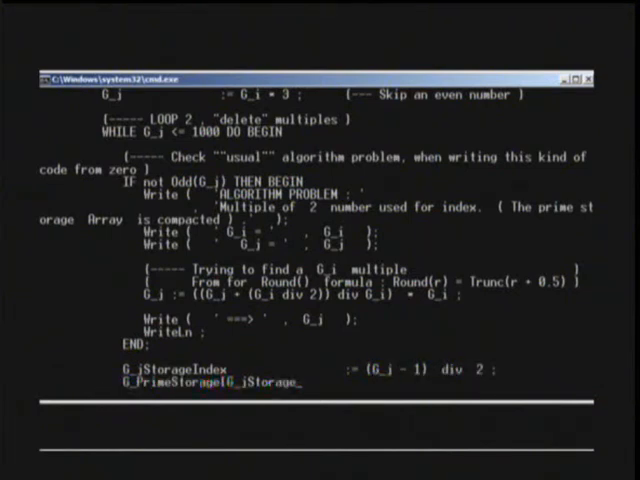
pyautogui.write('Index] := False ;')
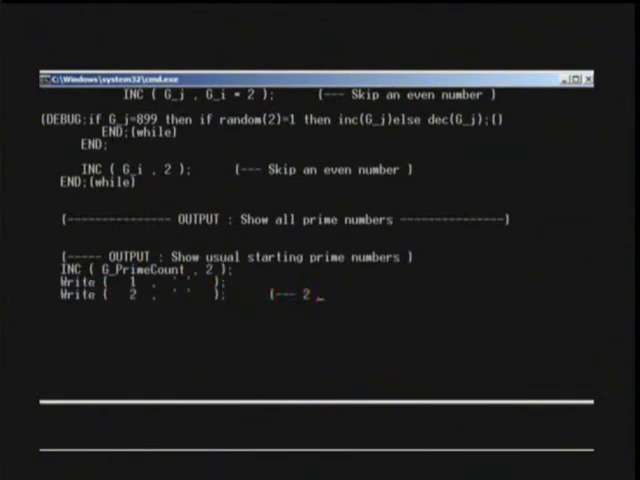
pyautogui.write('and also 2 multiples are')
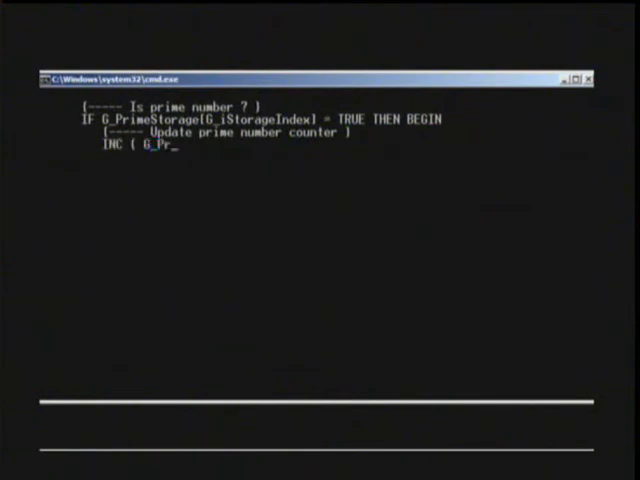
pyautogui.write('imeCount );')
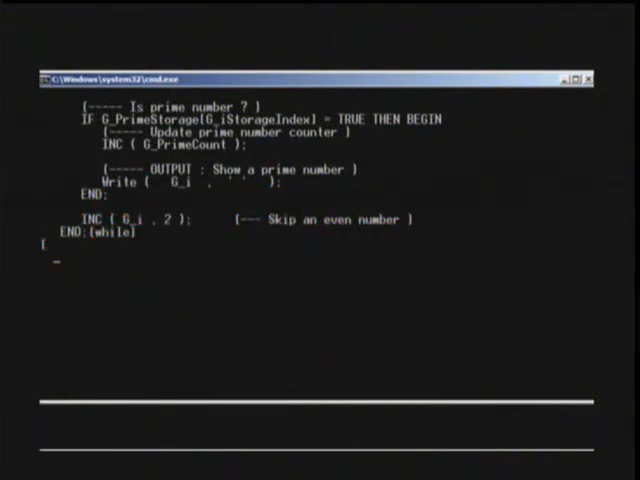
pyautogui.write('[<-- i -->  -->]')
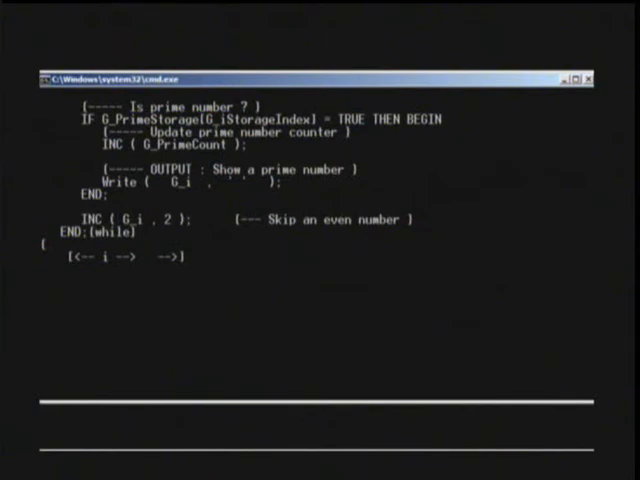